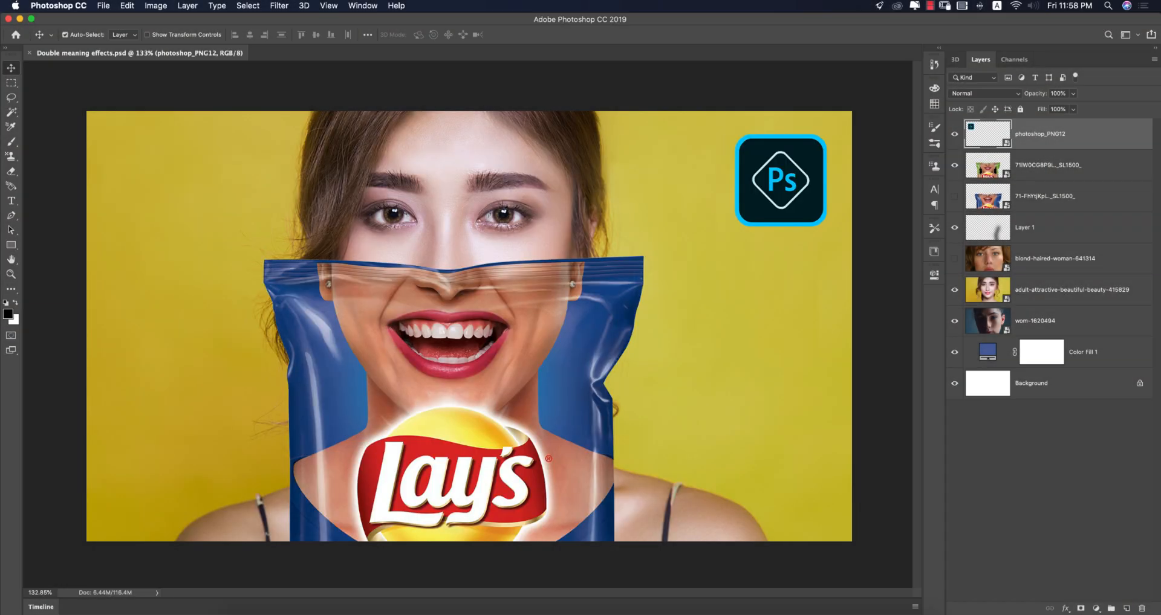
mouse_move(865, 226)
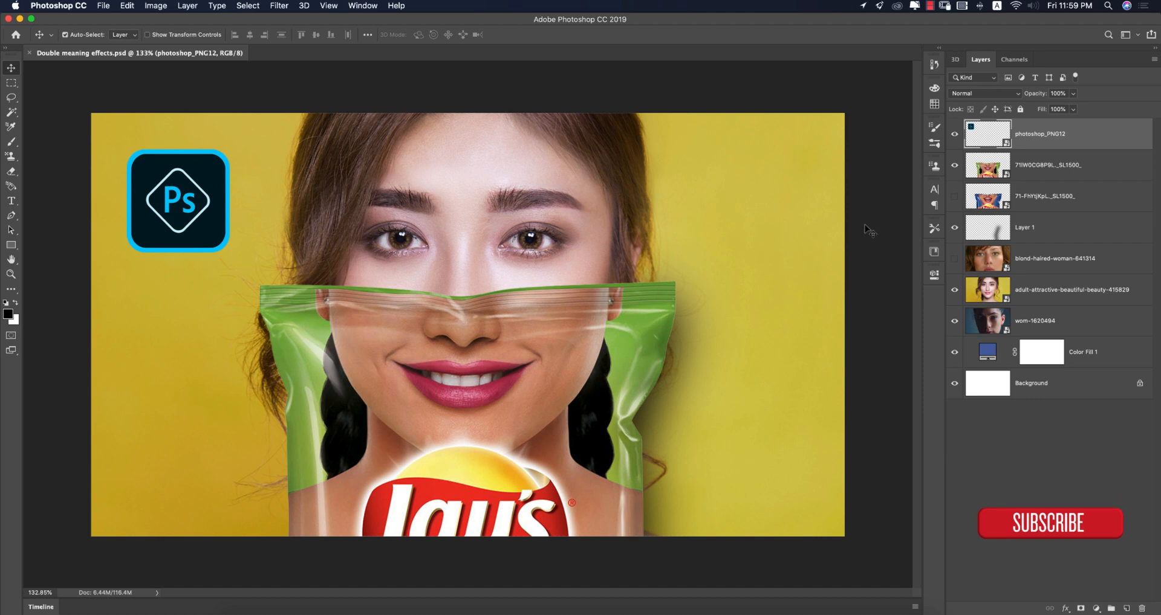
- Preview the finished chip-bag face composites, then start a new document from the File menu
left_click(103, 6)
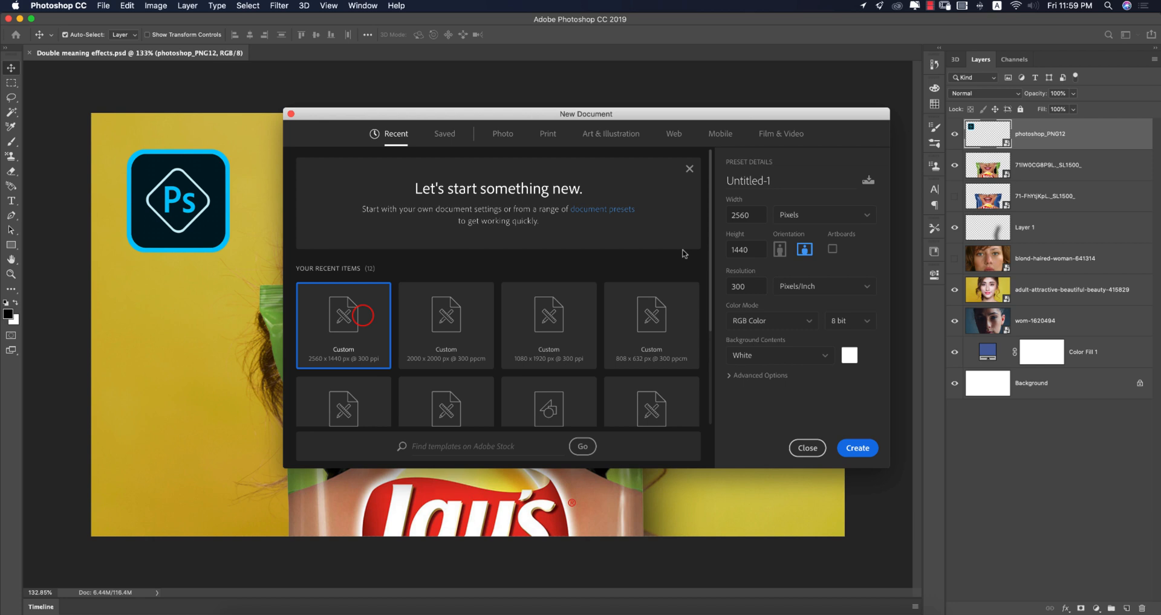
- Create a blank 2560×1440, 300 ppi document named 'effects'
left_click(745, 215)
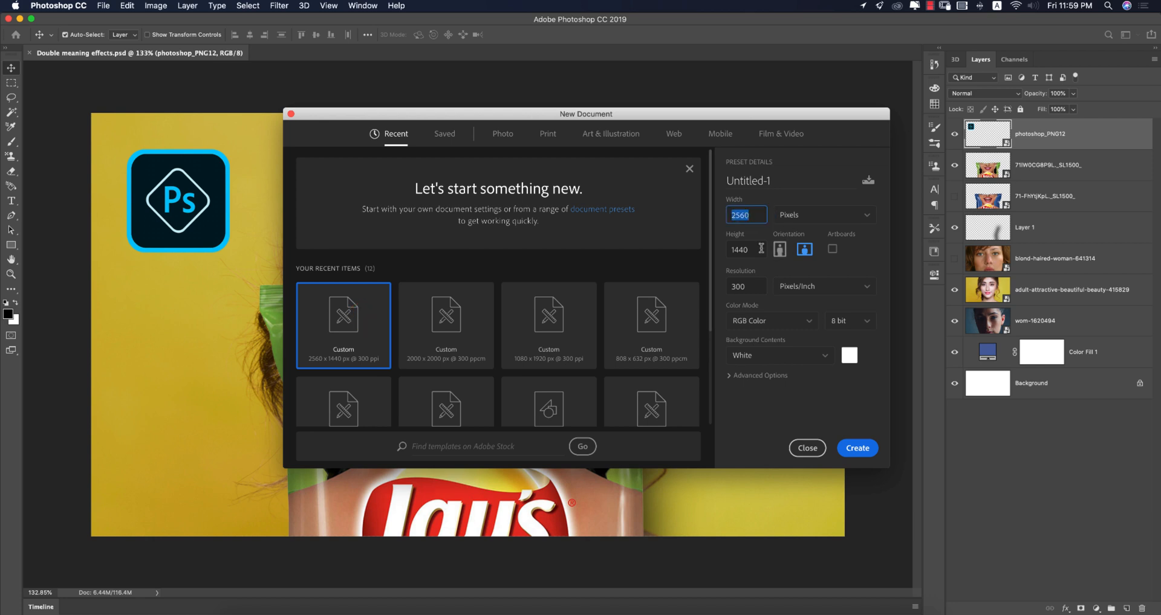
left_click(749, 180)
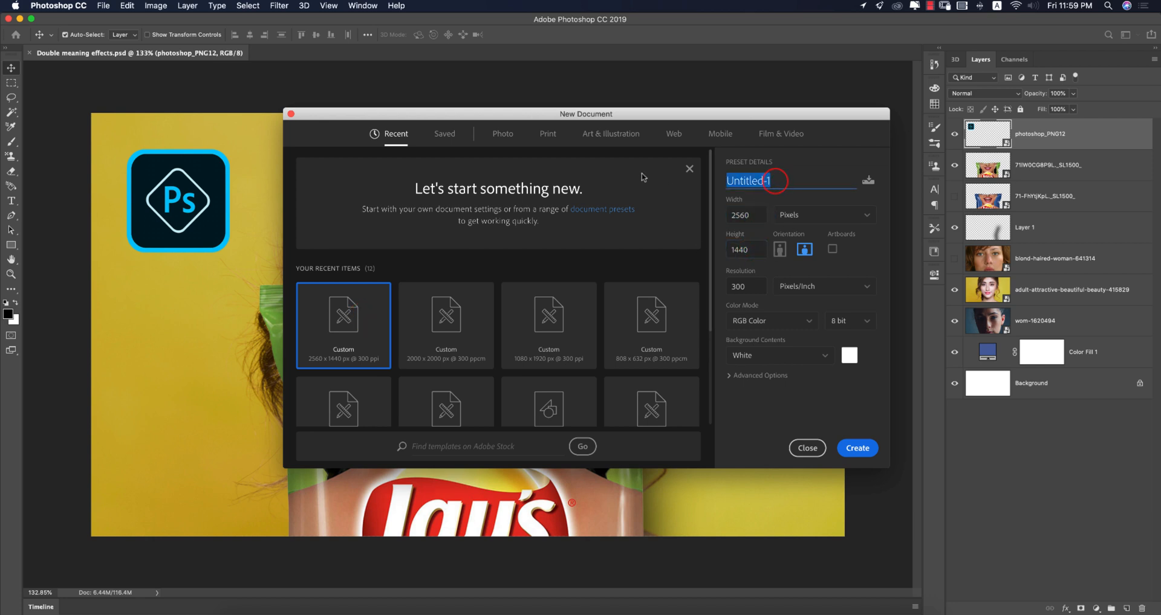
left_click(856, 448)
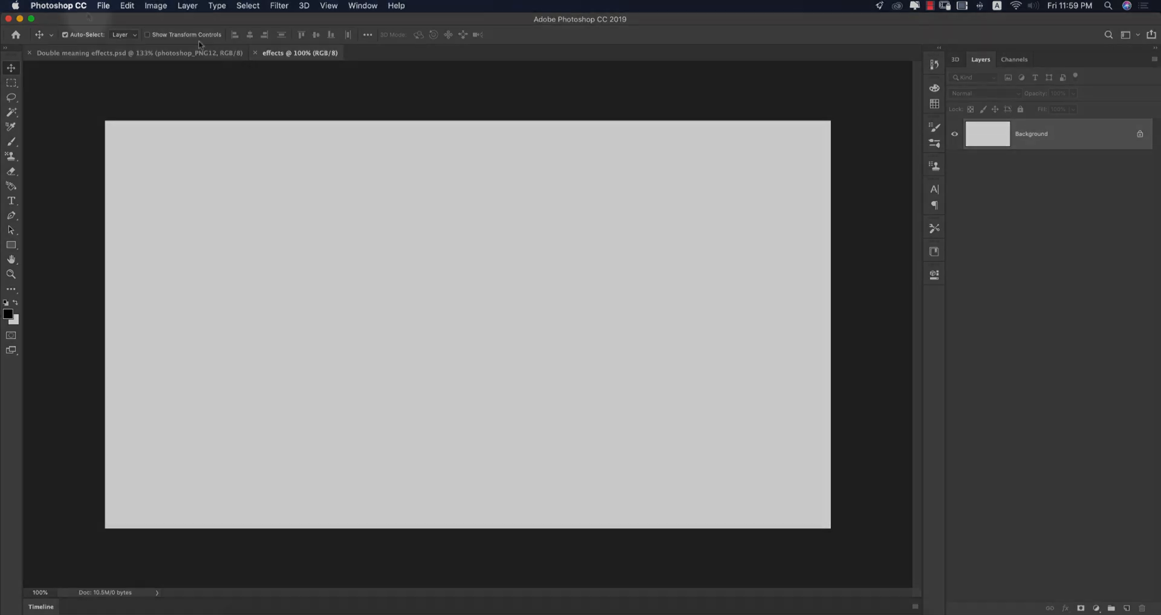
- Embed the woman-on-yellow portrait, then begin placing the Lay's chip bag image
left_click(102, 6)
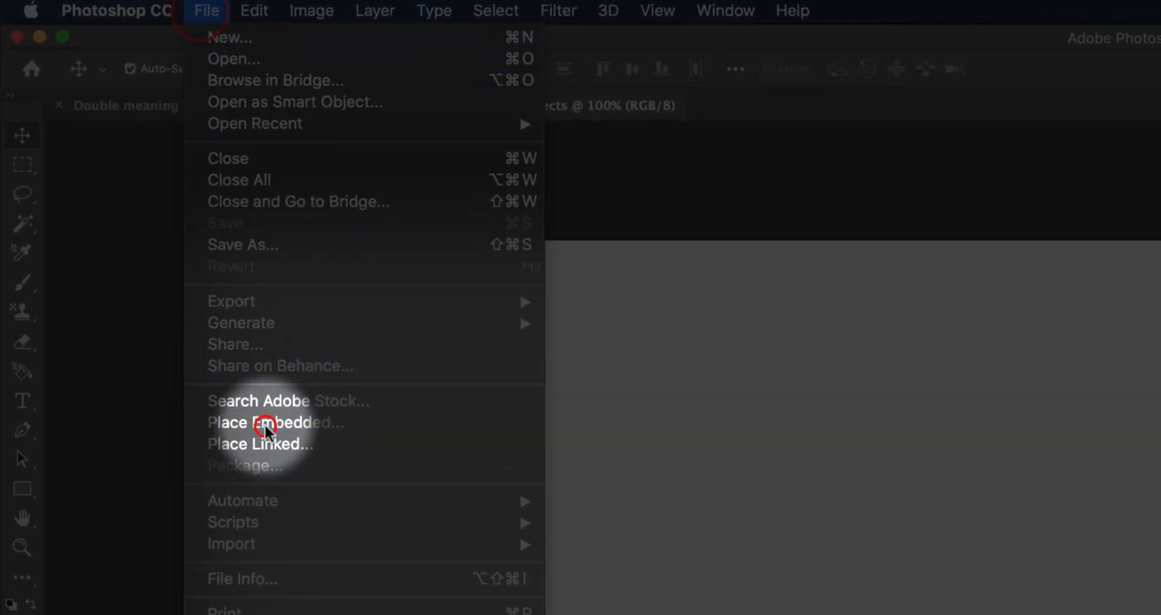
left_click(274, 422)
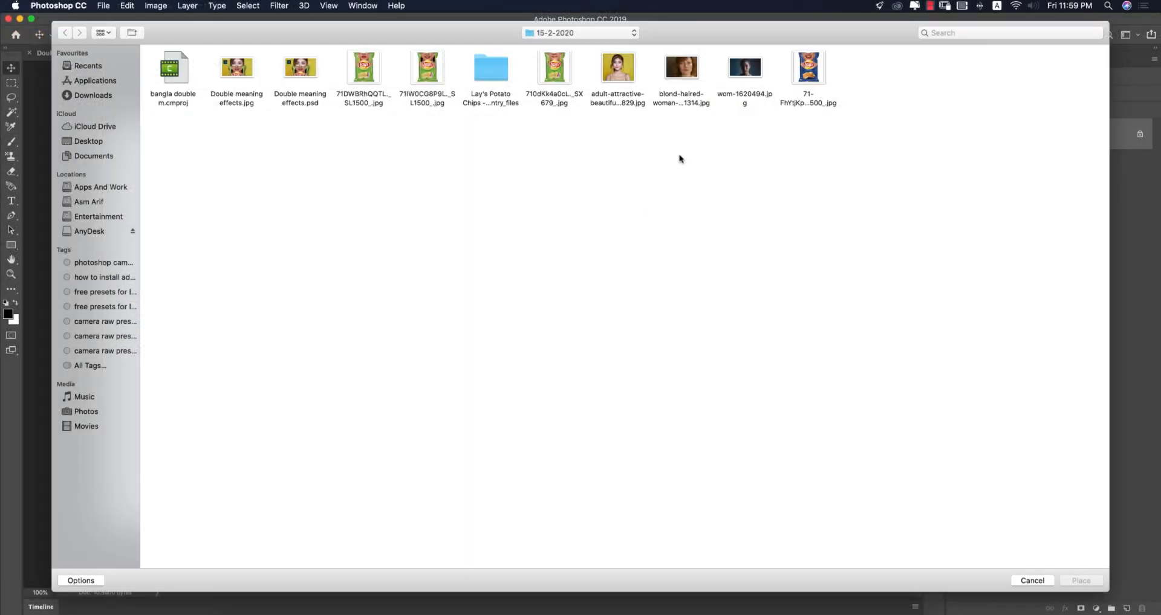
left_click(617, 67)
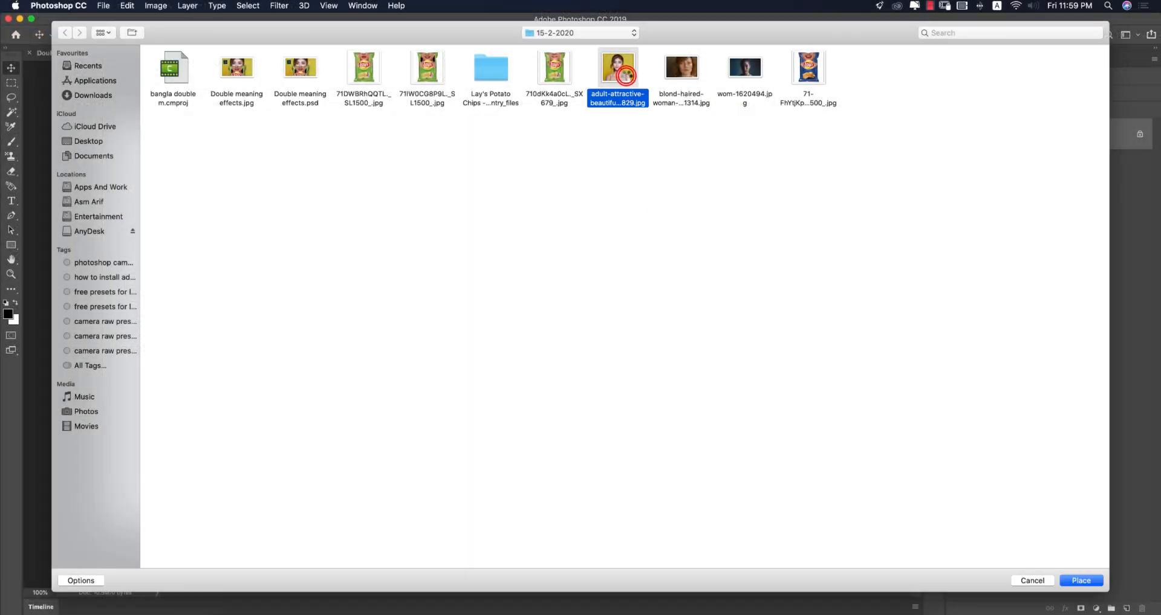
left_click(1080, 581)
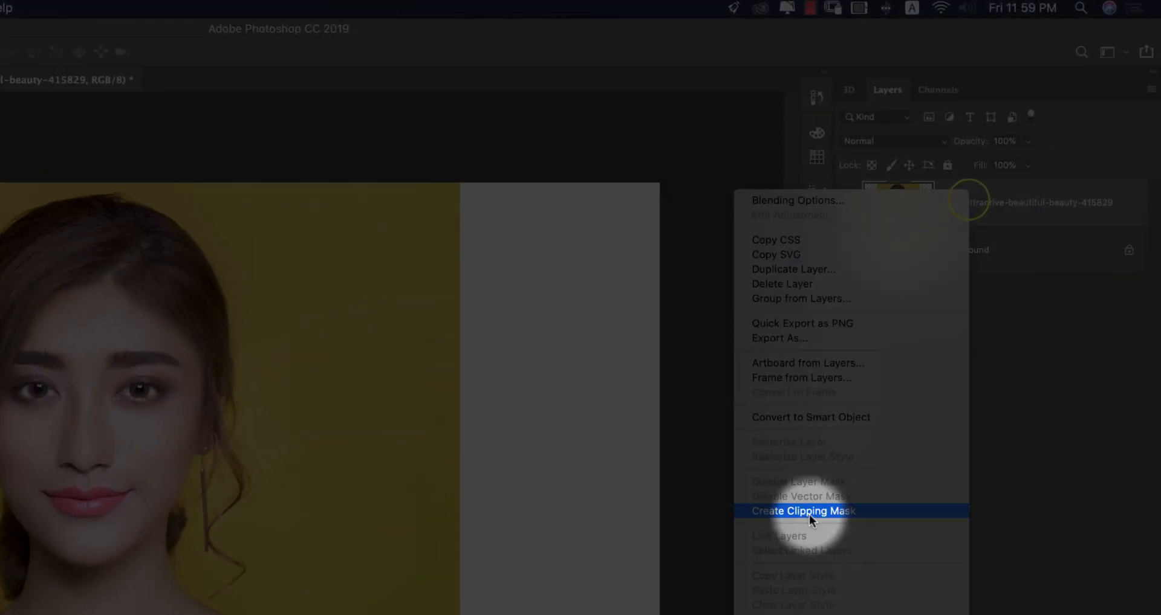
left_click(803, 511)
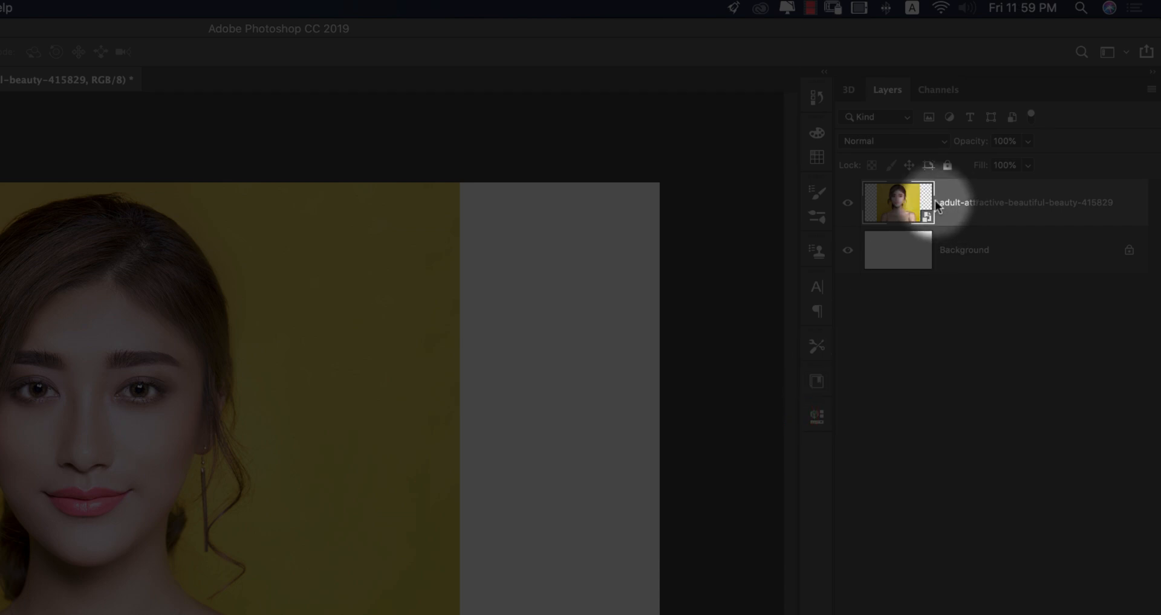
left_click(103, 7)
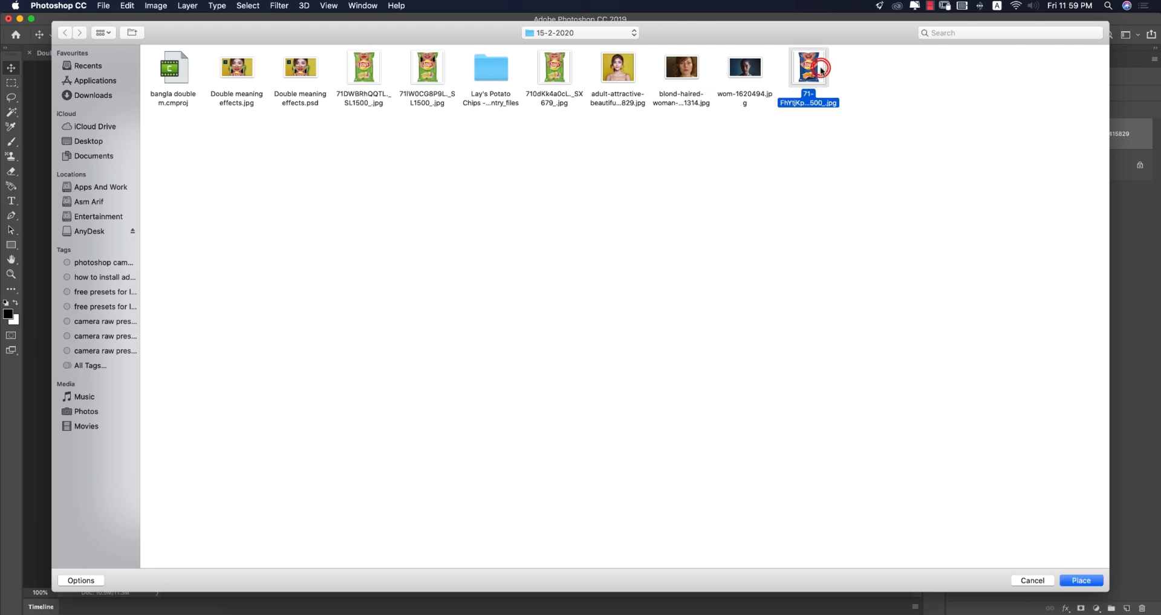
- Place and commit the Lay's bag layer, then convert it to a smart object
left_click(1080, 580)
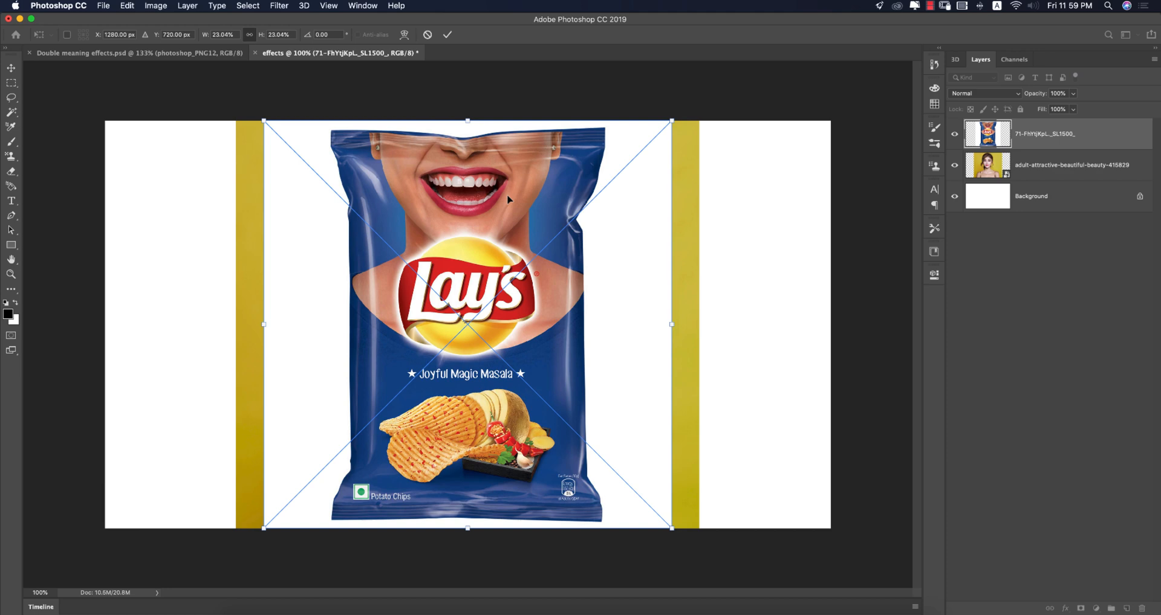
left_click(447, 33)
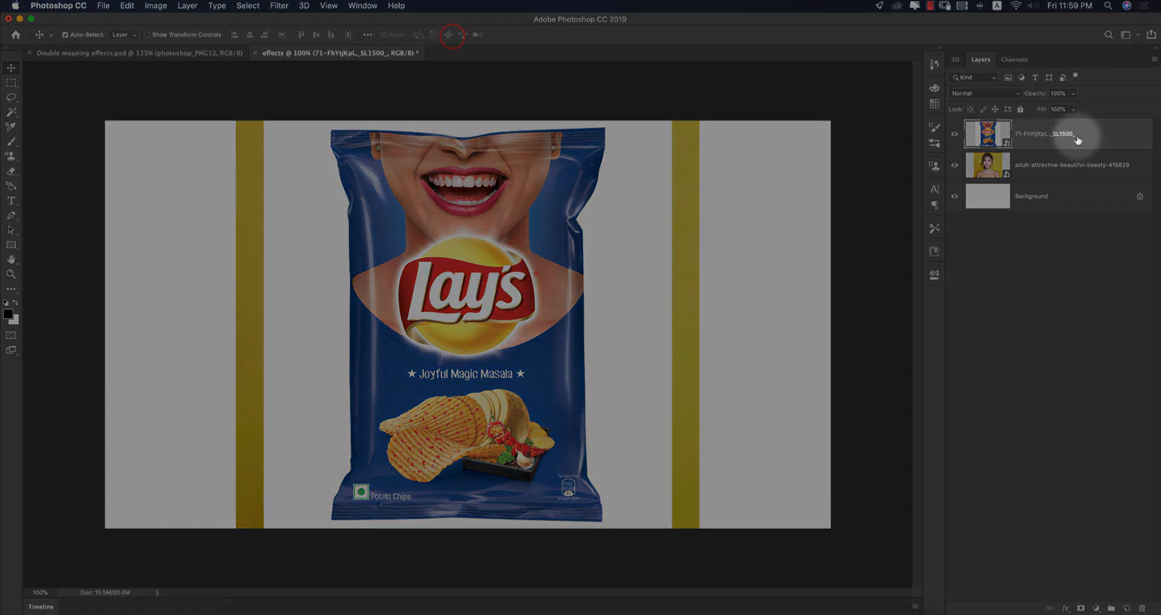
right_click(1066, 138)
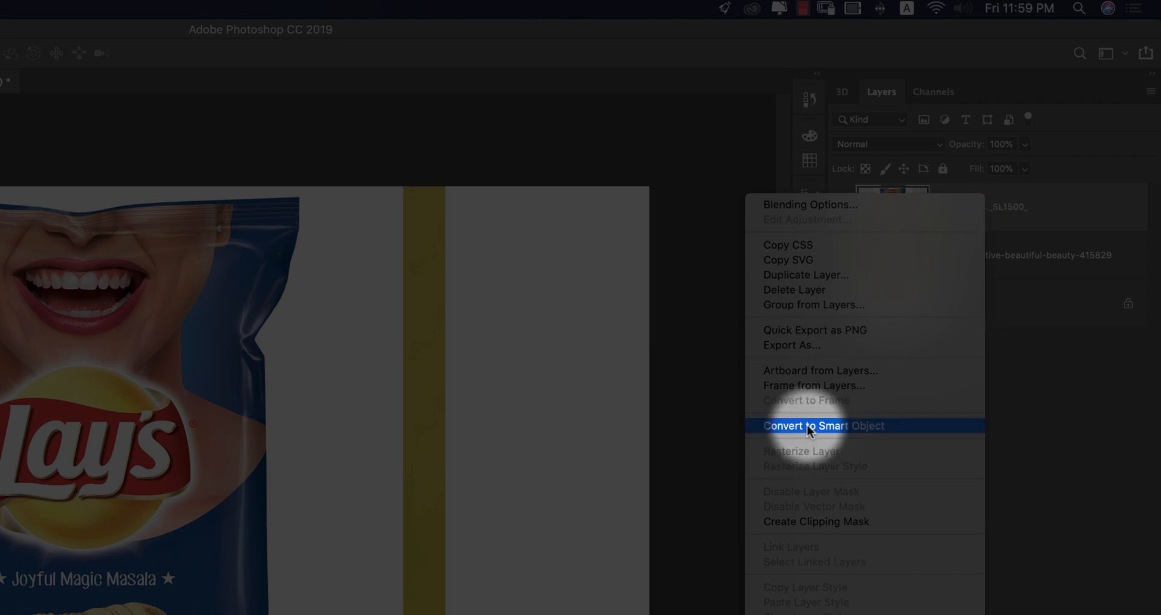
left_click(822, 426)
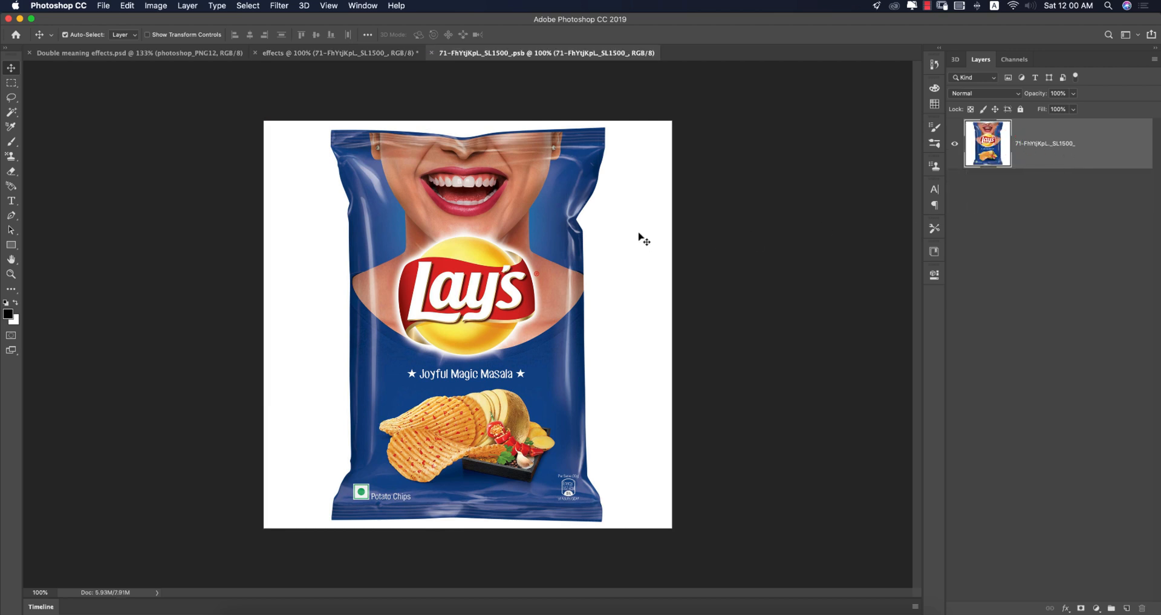
mouse_move(792, 211)
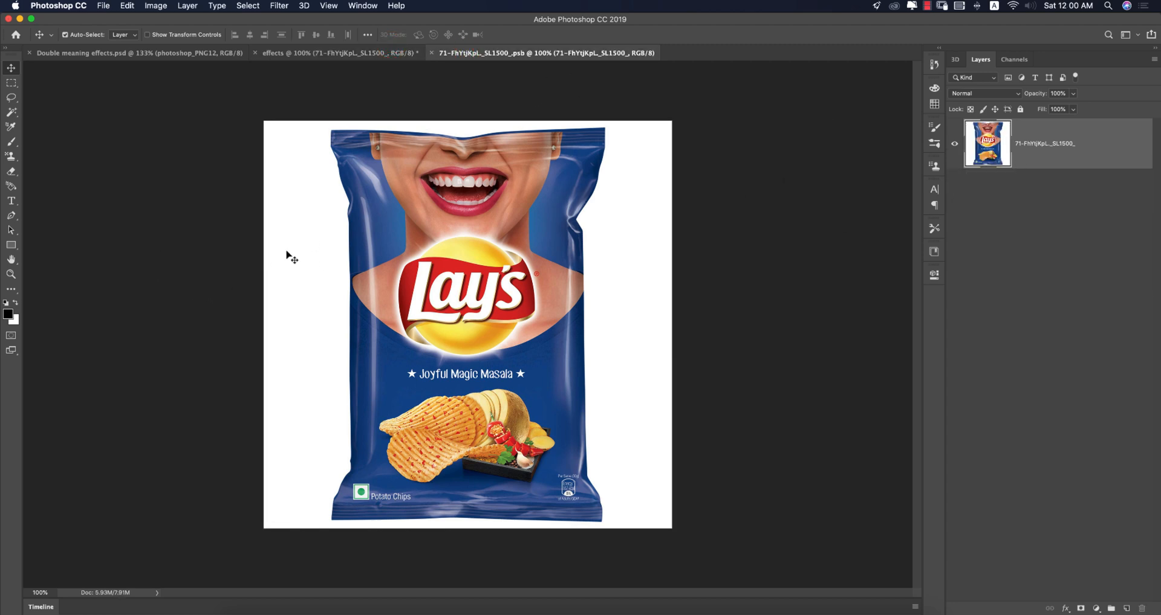
mouse_move(268, 268)
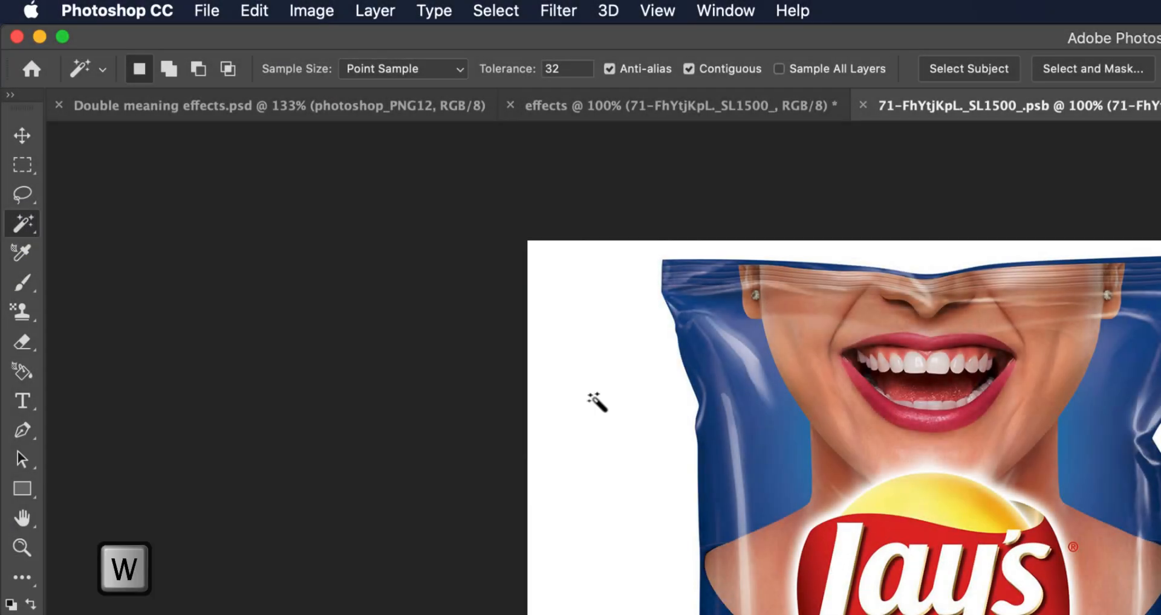
- Select the bag's white background, invert the selection, and return to the effects document
left_click(495, 10)
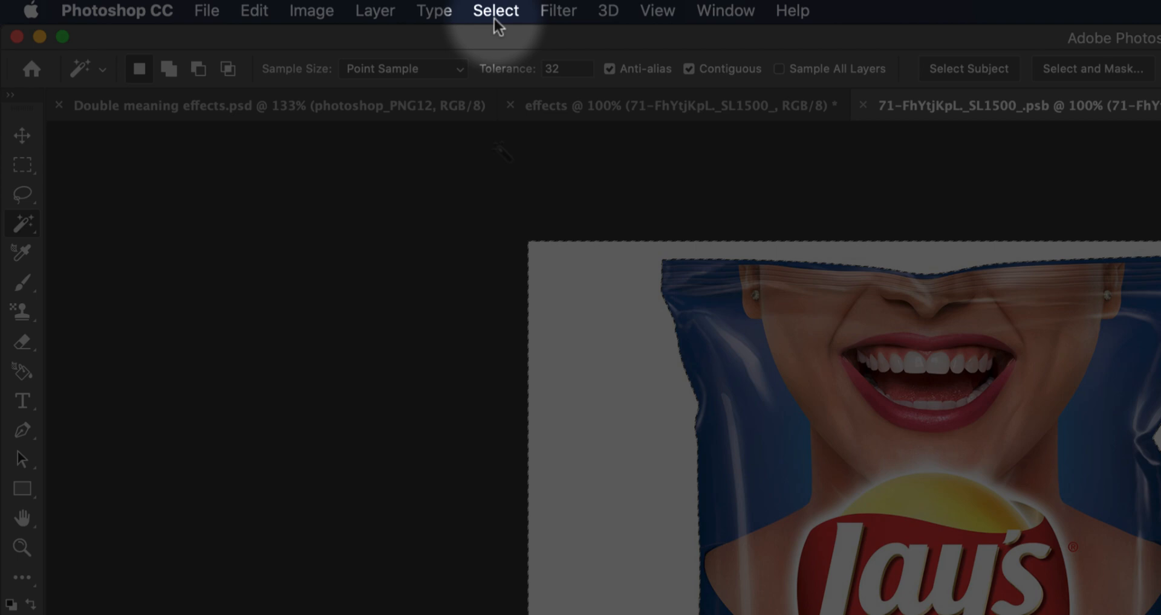
left_click(494, 10)
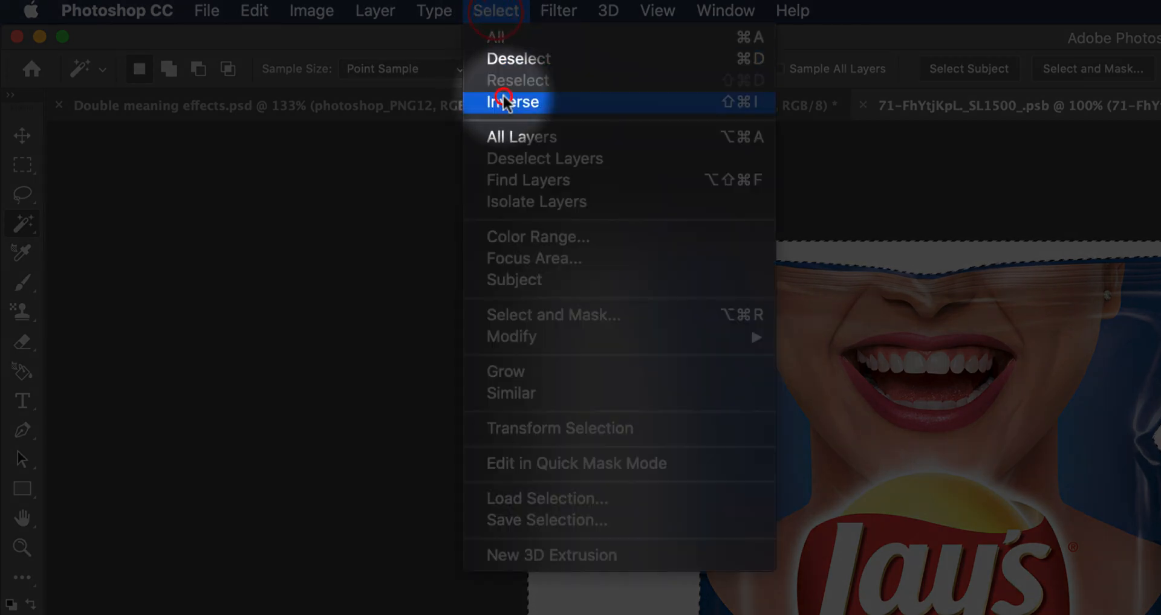
left_click(511, 103)
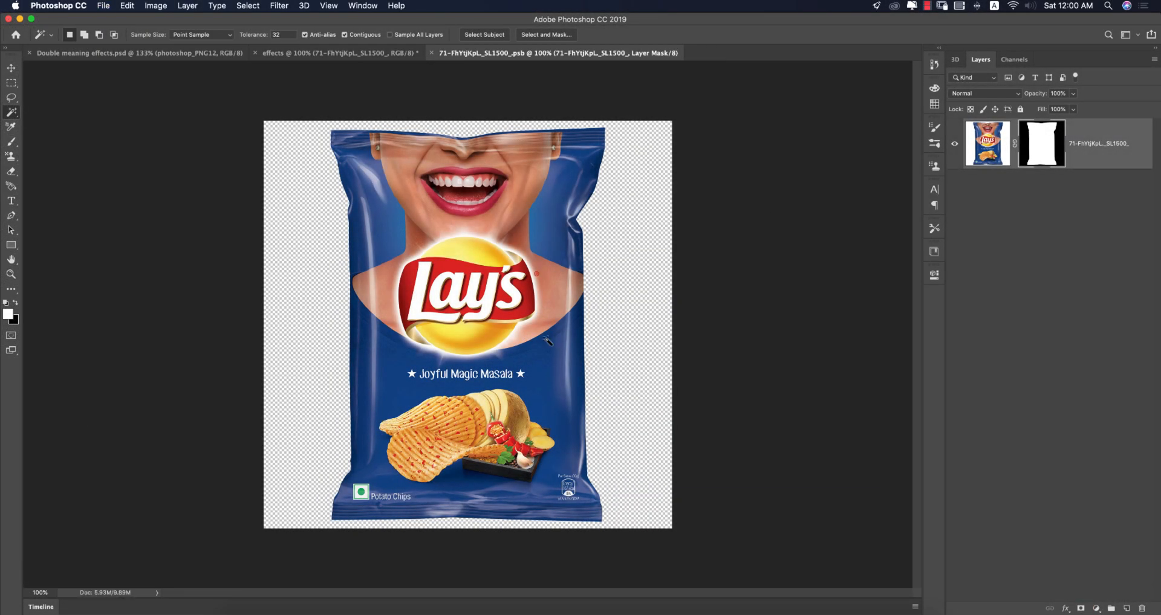
left_click(431, 53)
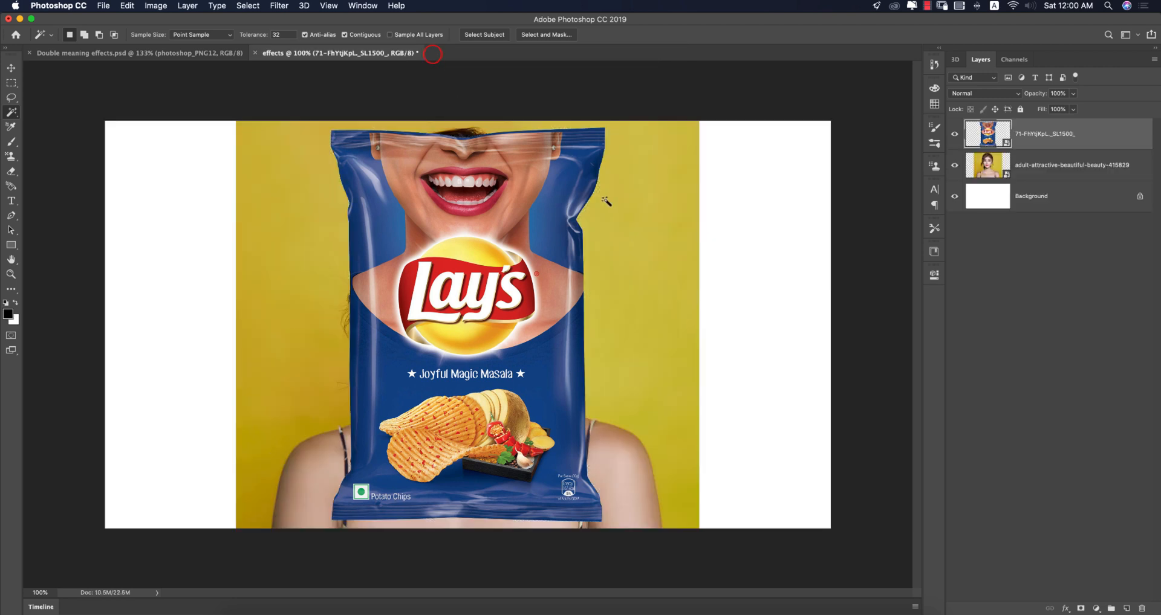
- Drag the chip bag down over her mouth, leaving her eyes and hair visible
left_click(12, 68)
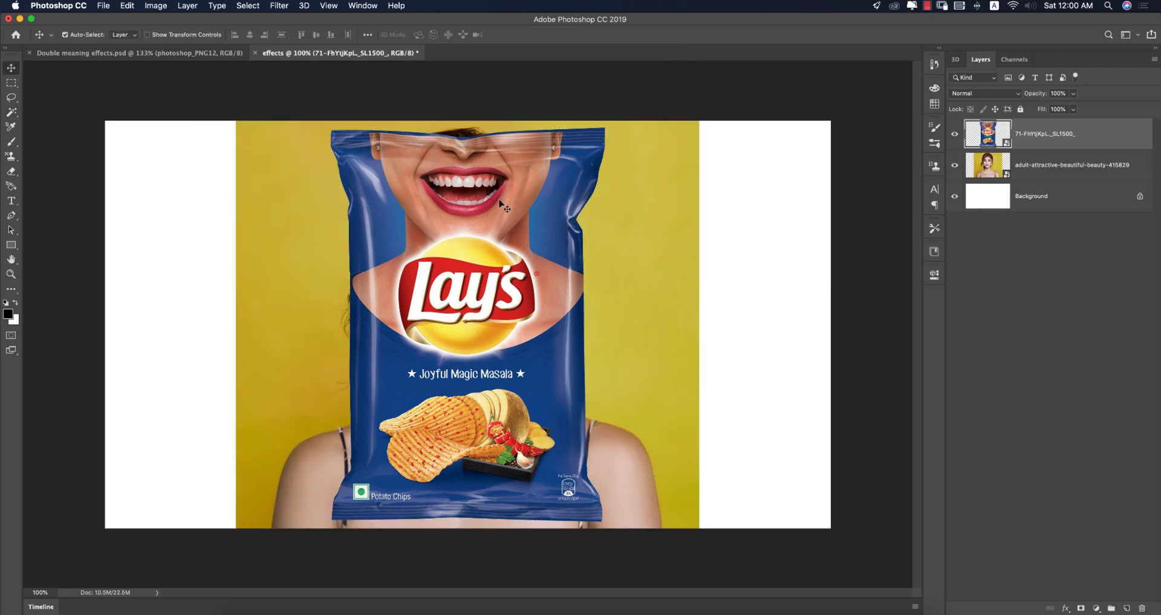
left_click_drag(500, 206, 468, 354)
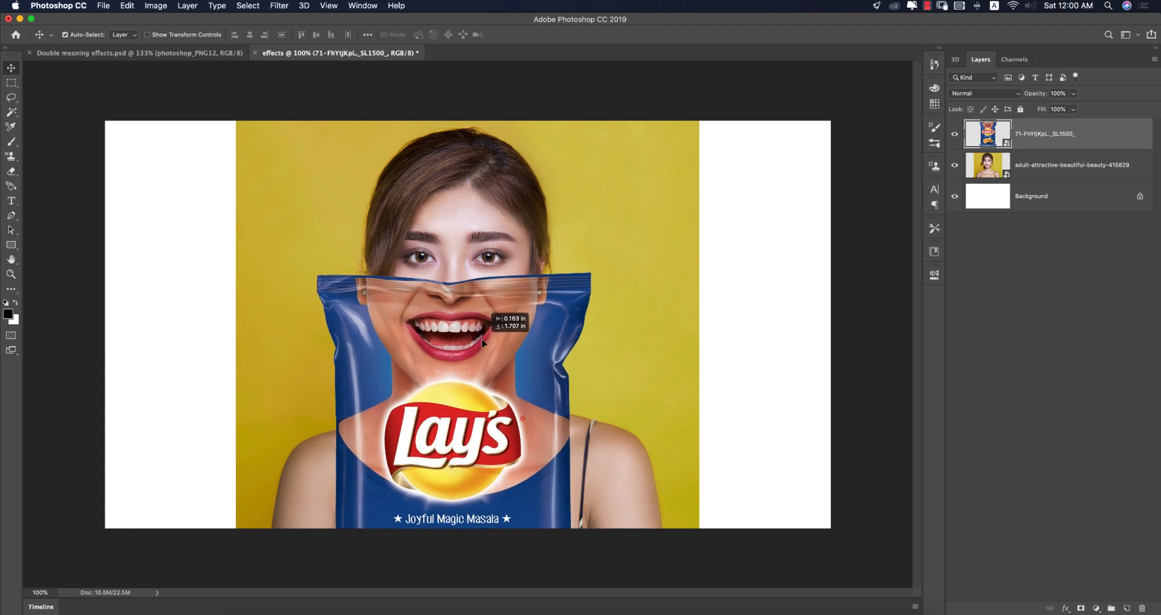
key("cmd+t")
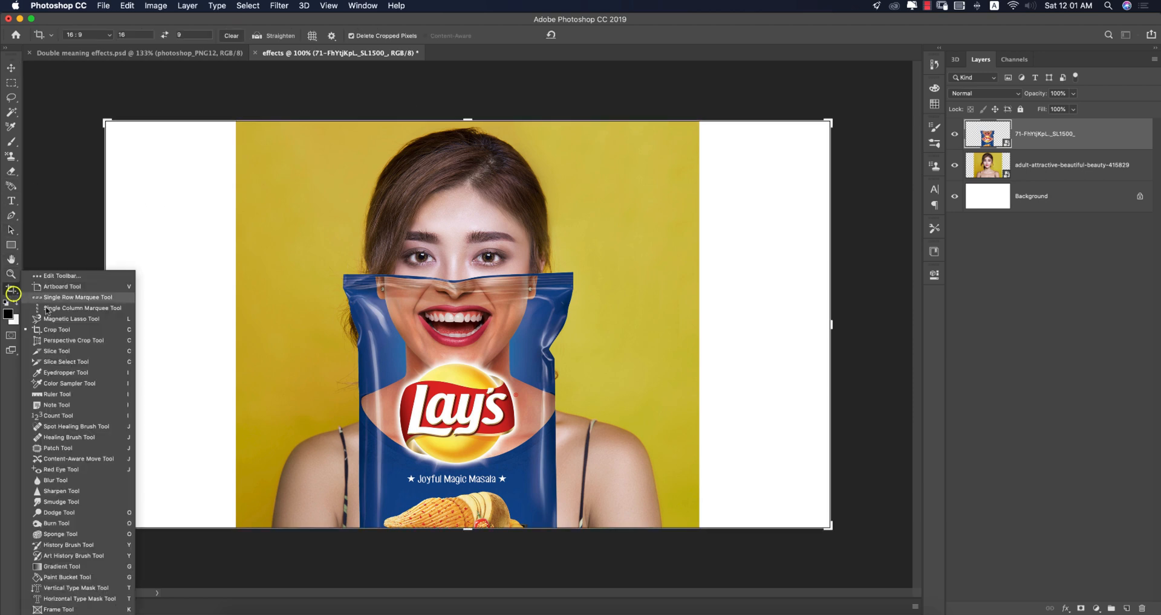
- Crop the canvas to a 16:9 frame around her face and the bag top
left_click(56, 330)
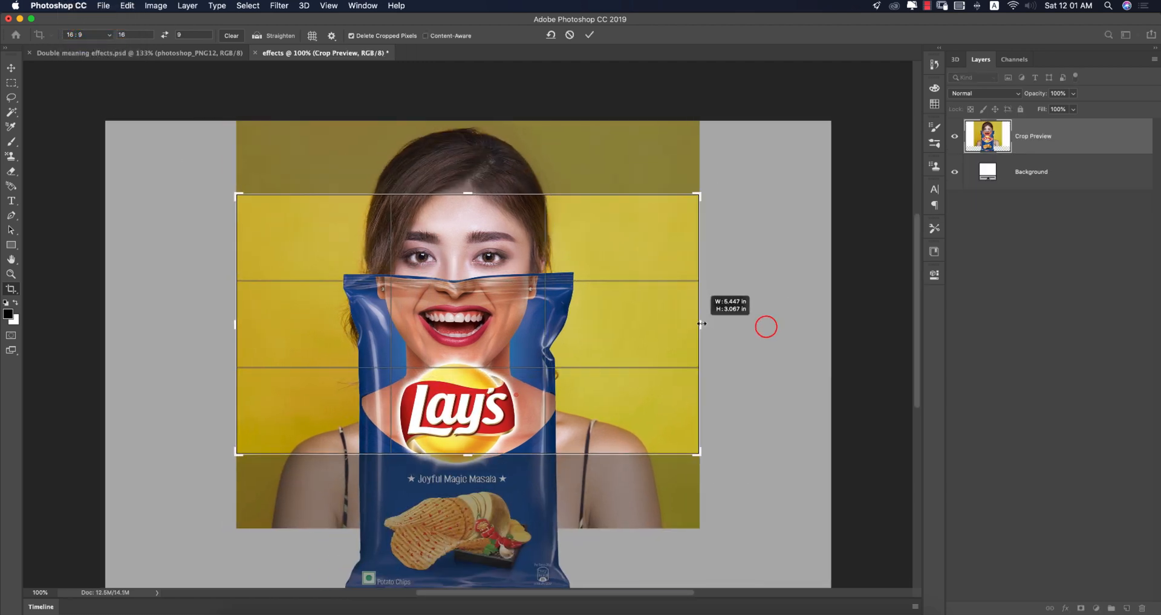
left_click(590, 35)
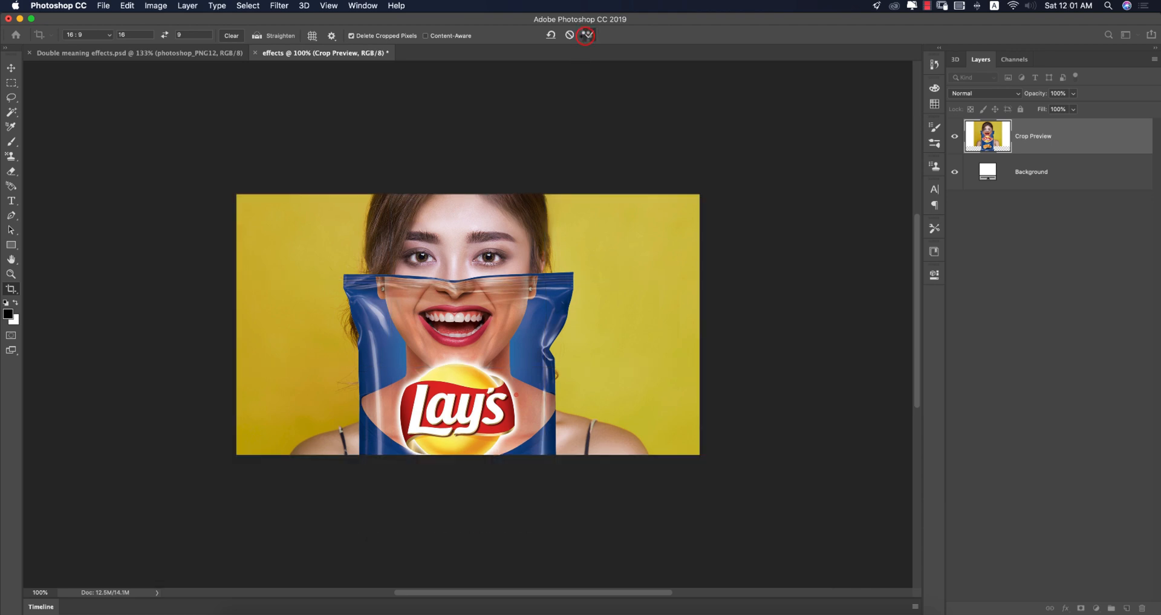
left_click(586, 35)
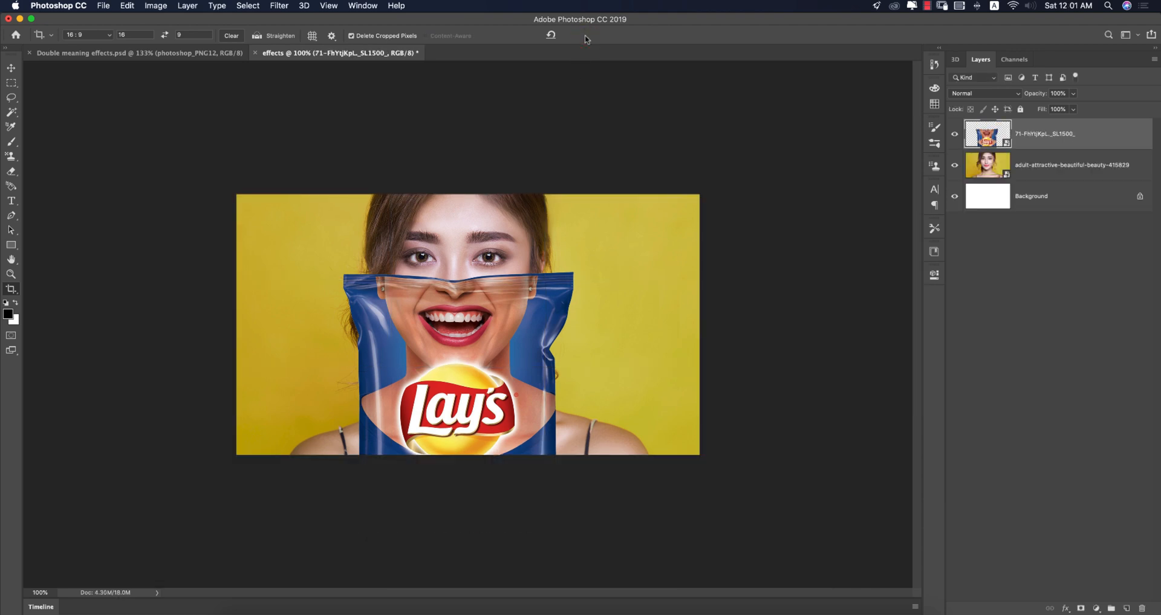